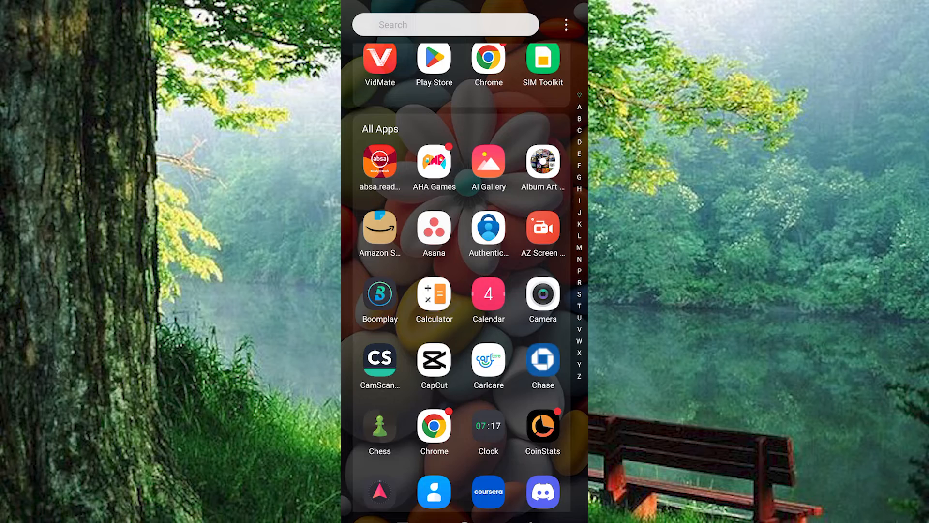
Launch Chrome from the app drawer and open the OmeTV m.ome.tv result for 'ometv'.
{"action": "scroll", "scroll_direction": "down", "scroll_amount": 3}
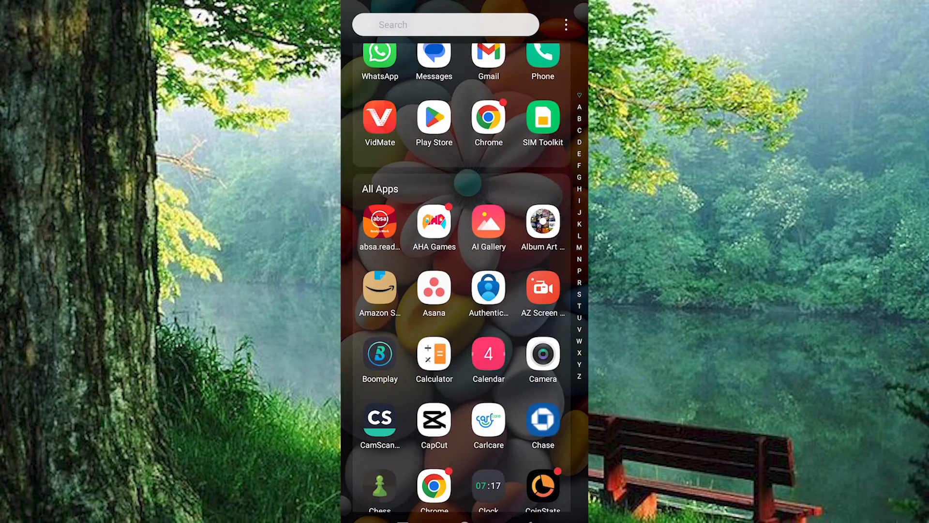
{"action": "scroll", "scroll_direction": "down", "scroll_amount": 3}
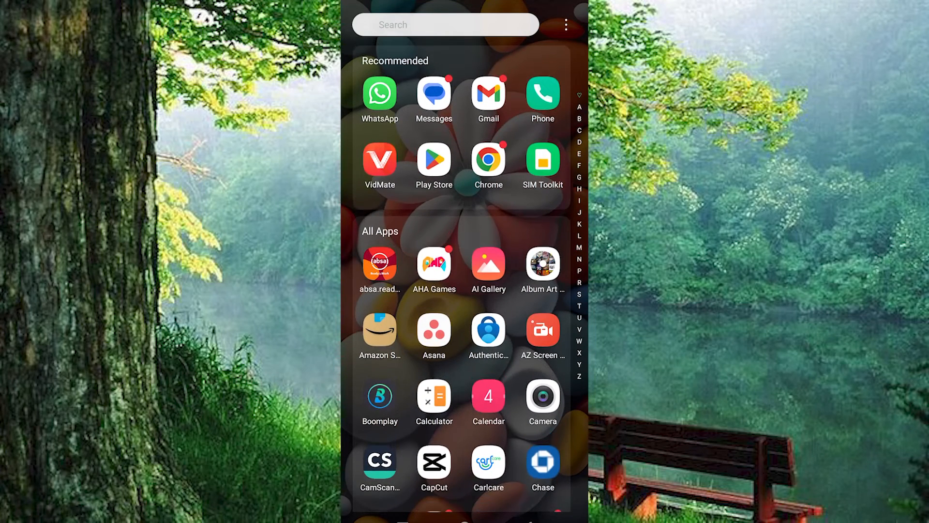
{"action": "left_click", "coordinate": [488, 161]}
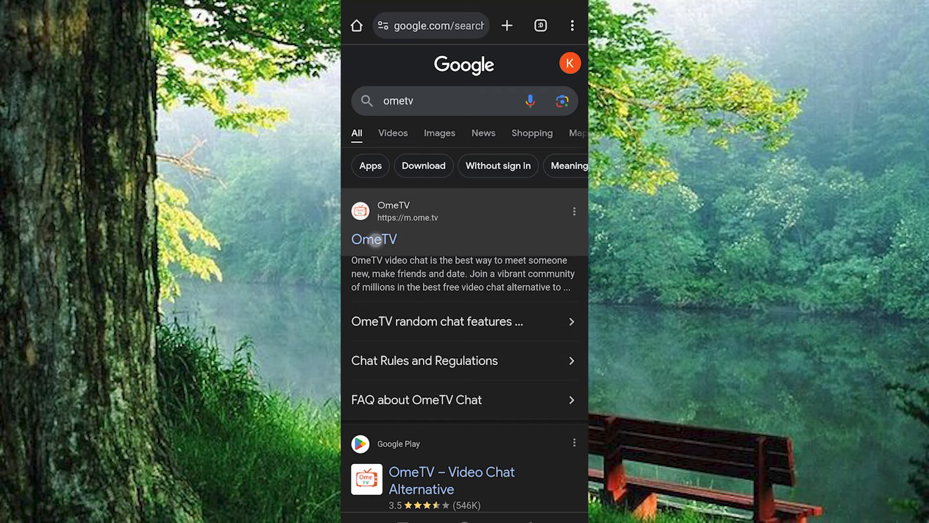
{"action": "left_click", "coordinate": [375, 239]}
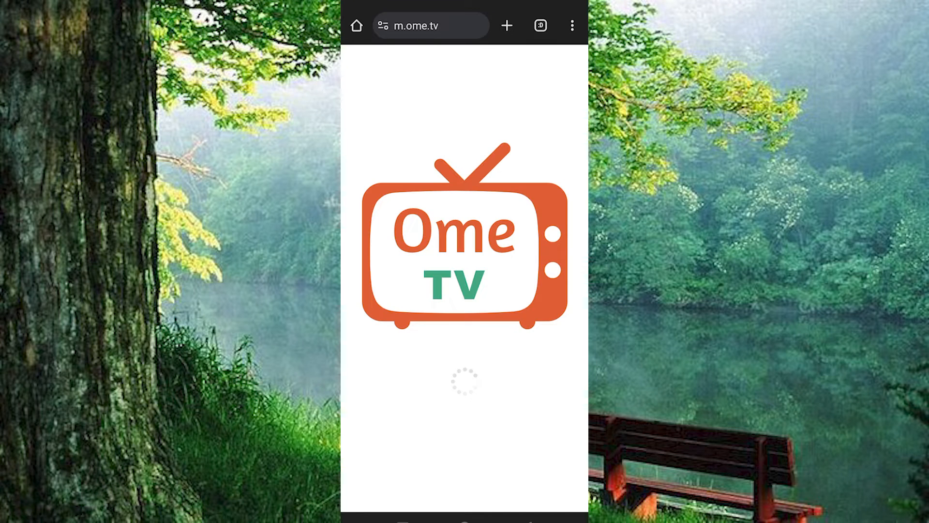